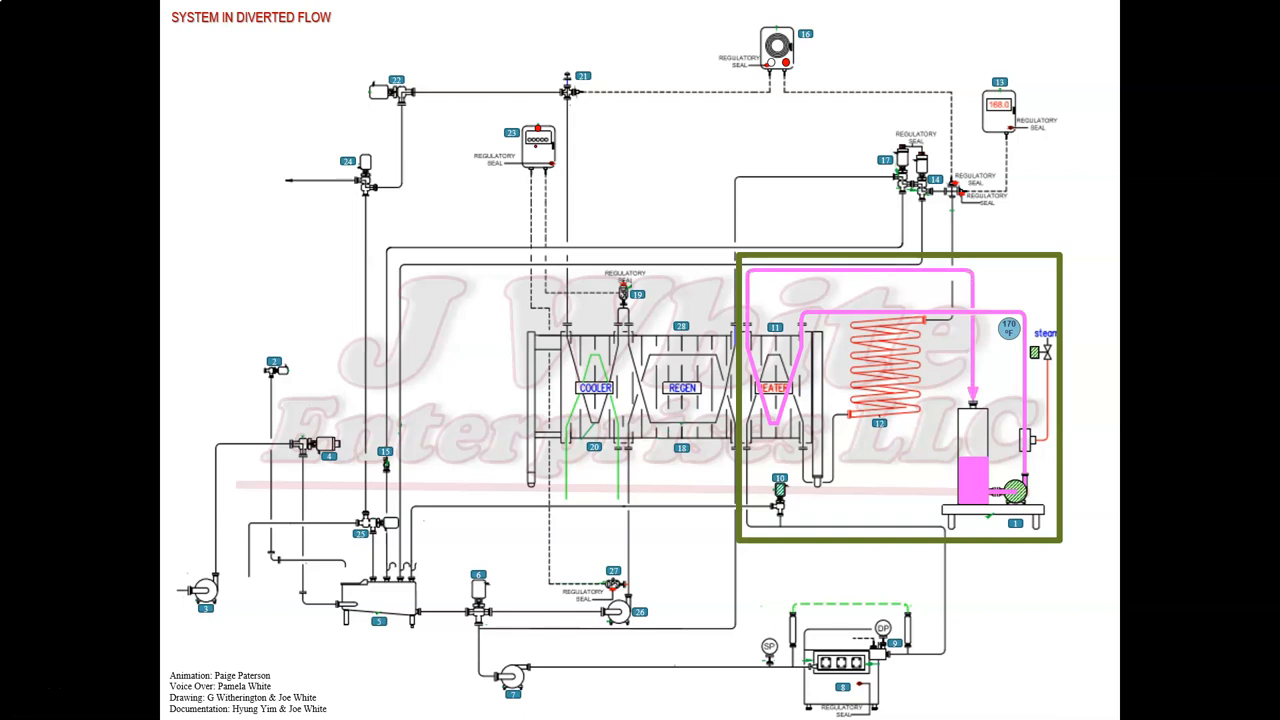
click(273, 371)
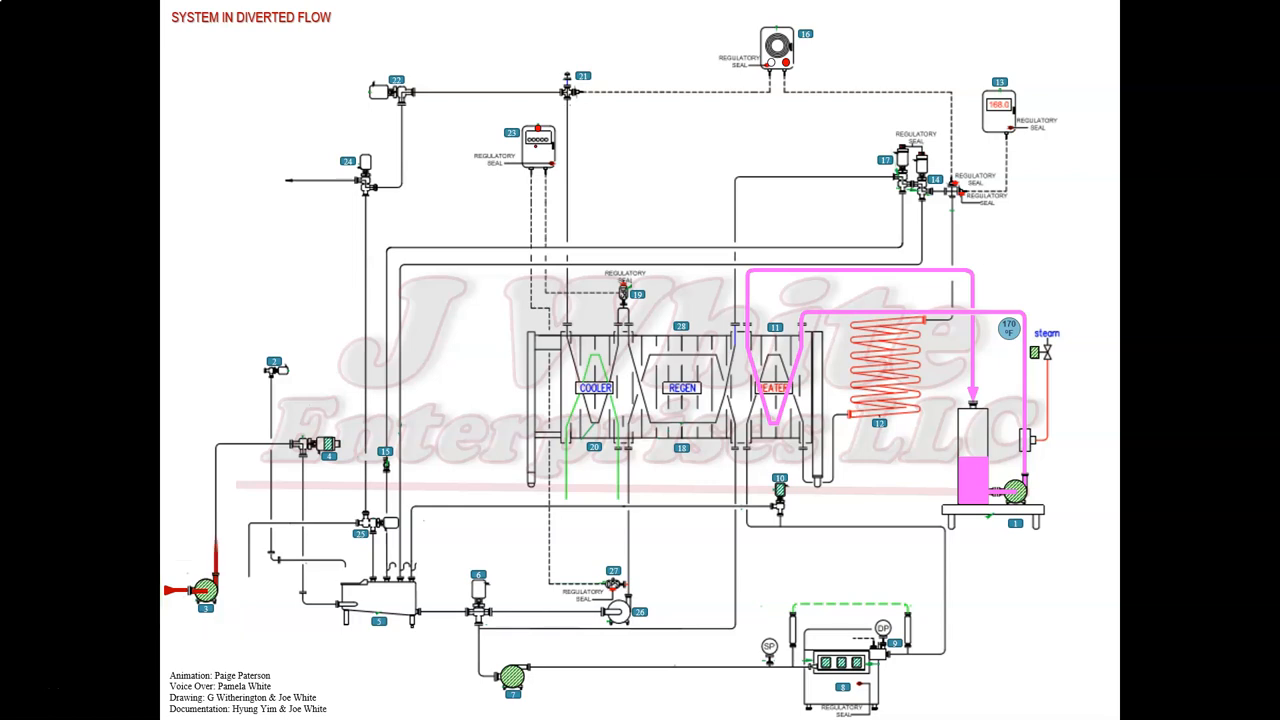
click(318, 447)
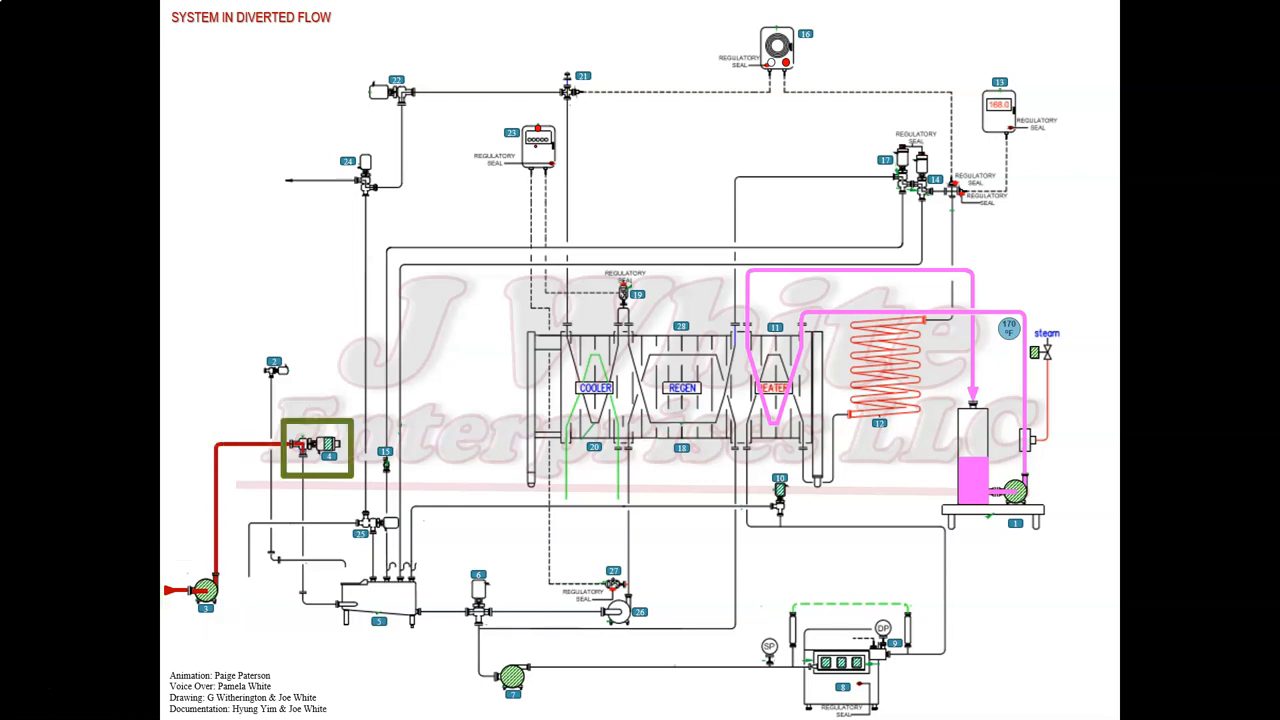